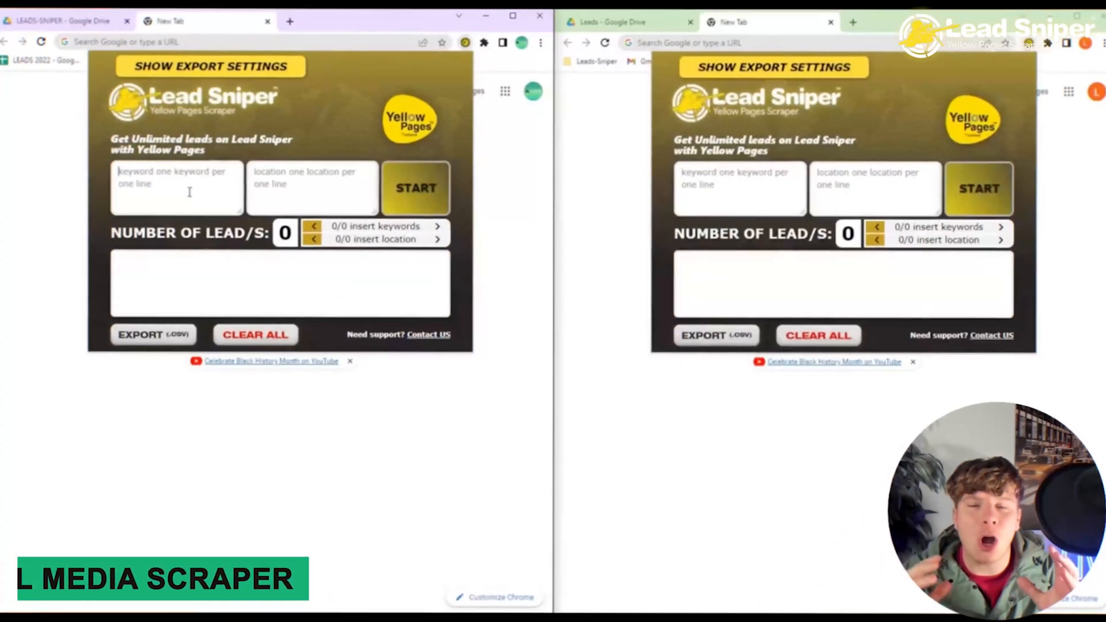
- Enter PIZZA as the keyword and start scraping in both Lead Sniper windows
{"action": "type", "text": "PIZZA"}
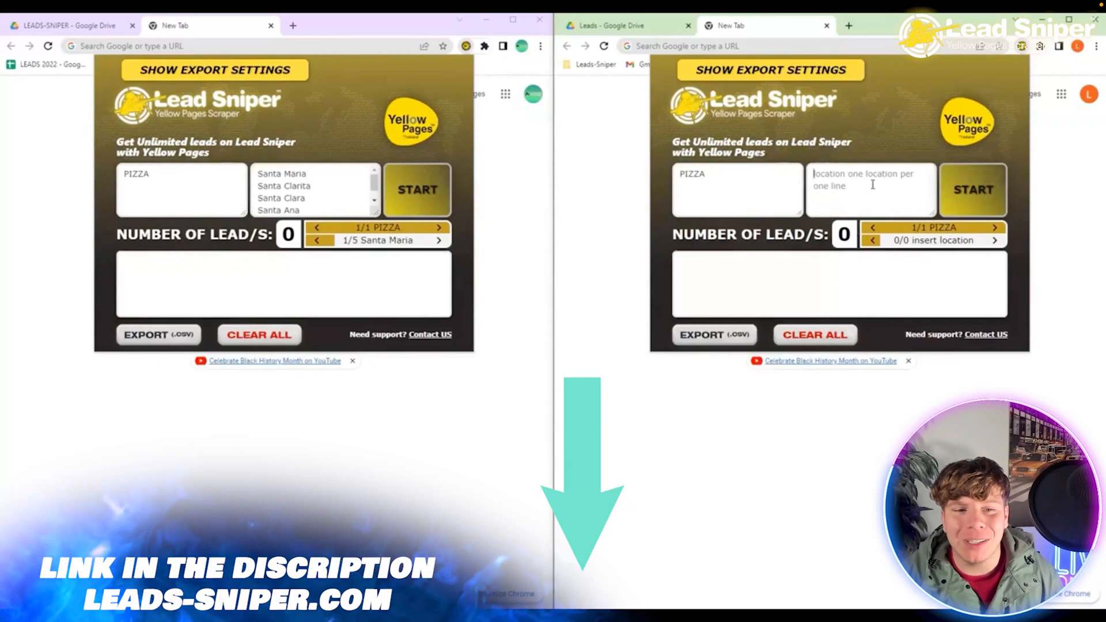
{"action": "left_click", "coordinate": [418, 189]}
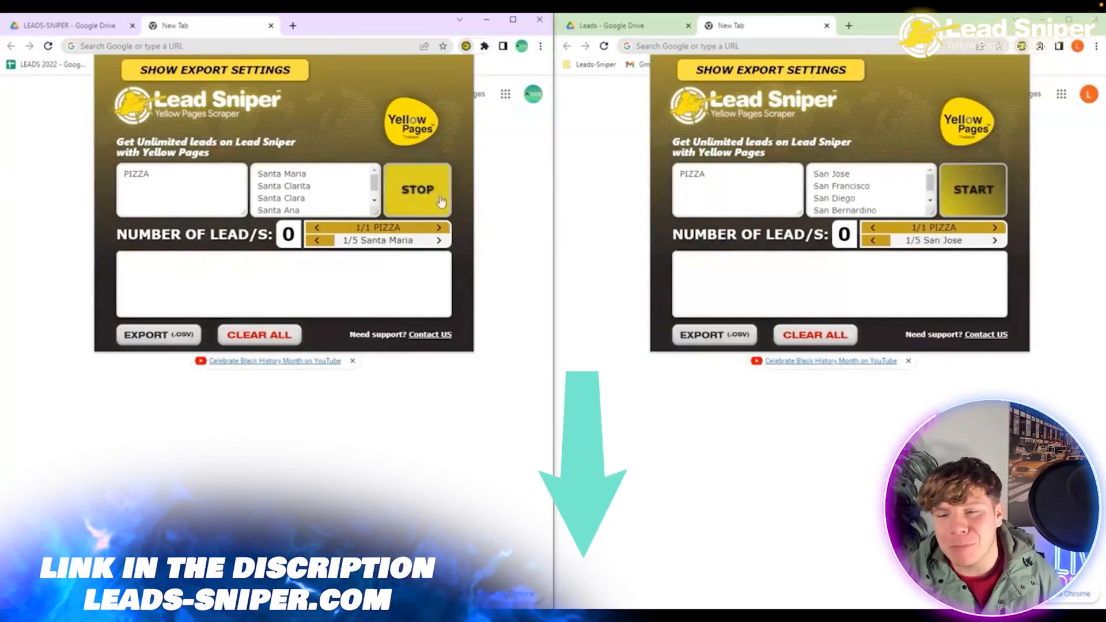
{"action": "left_click", "coordinate": [973, 189]}
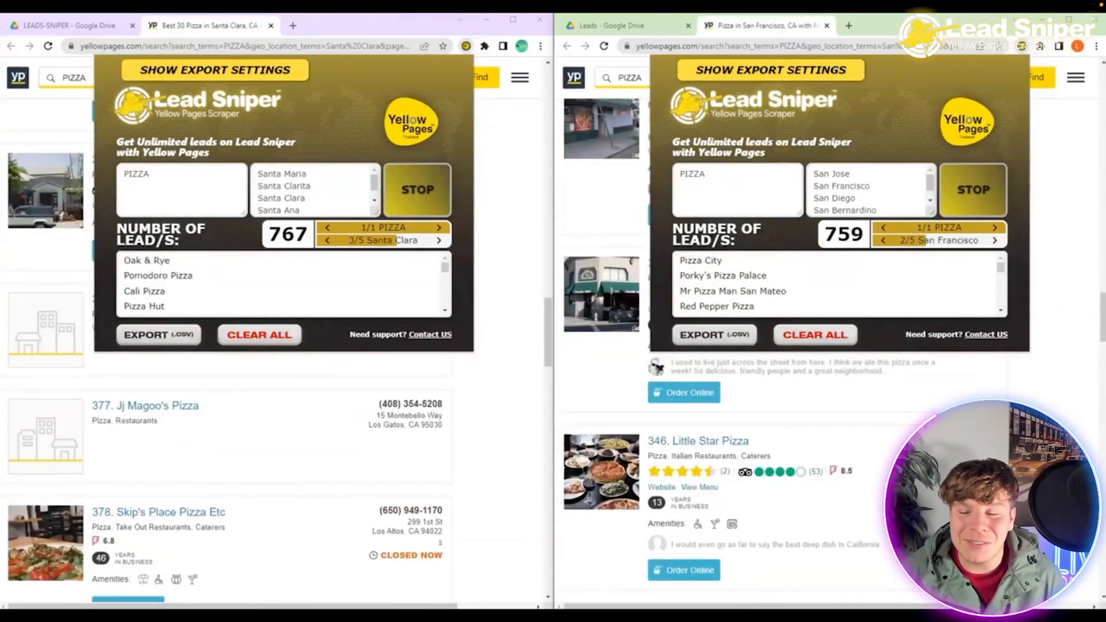
- Let both PIZZA scrapes finish all five cities, reaching 1062 and 1059 leads
{"action": "scroll", "scroll_direction": "down", "scroll_amount": 3}
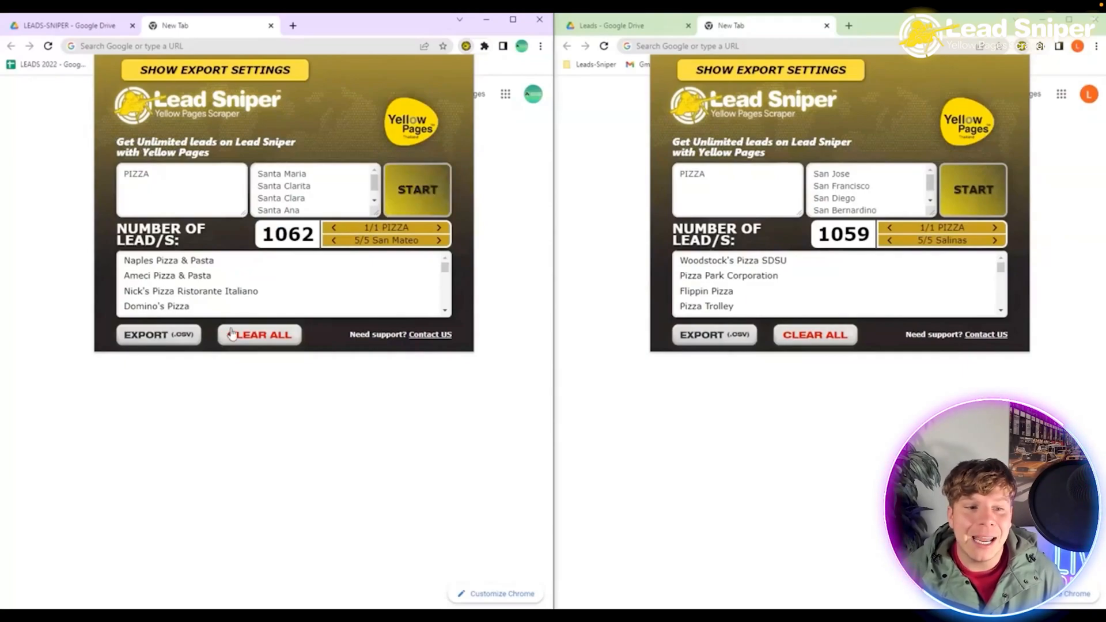
- Export the collected pizza leads and download them as a CSV file
{"action": "left_click", "coordinate": [158, 334]}
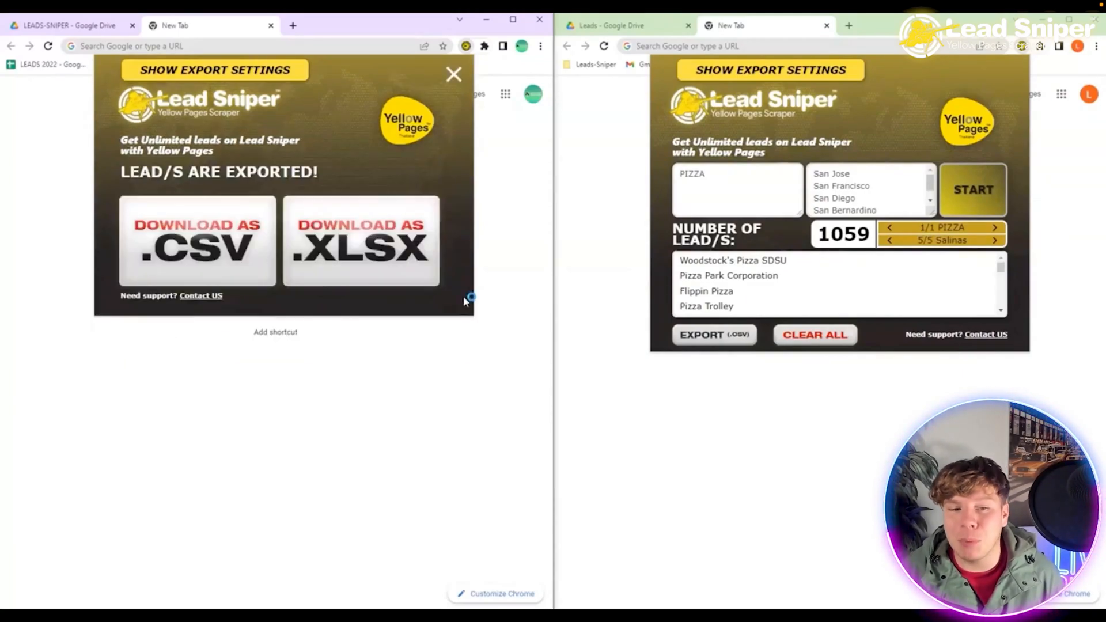
{"action": "left_click", "coordinate": [713, 334]}
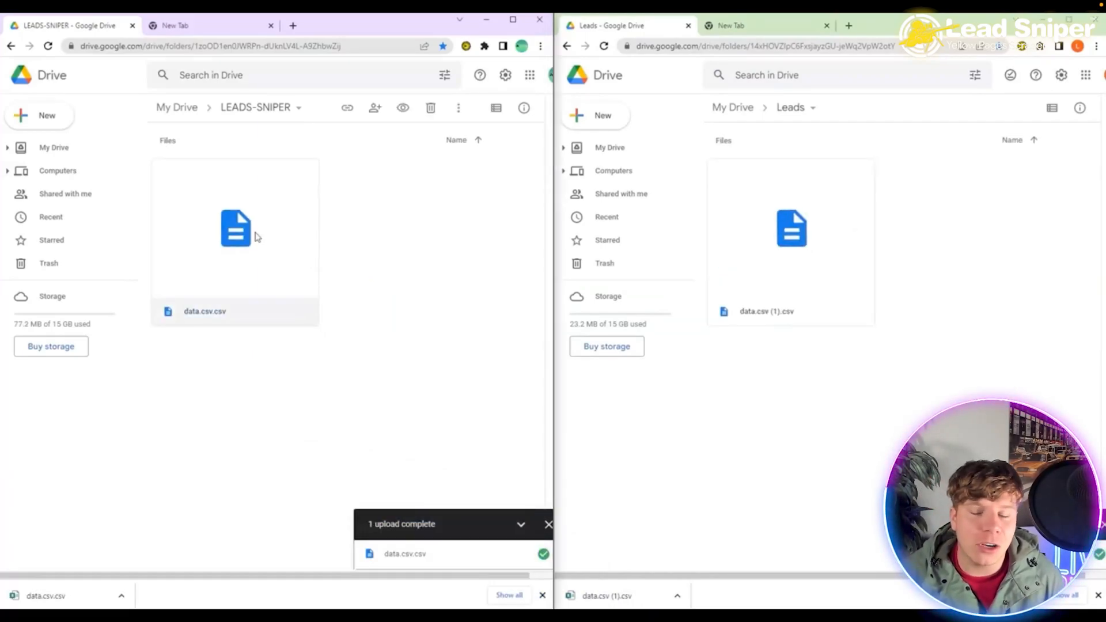
- Open data.csv.csv from the LEADS-SNIPER Drive folder in Google Sheets
{"action": "double_click", "coordinate": [235, 228]}
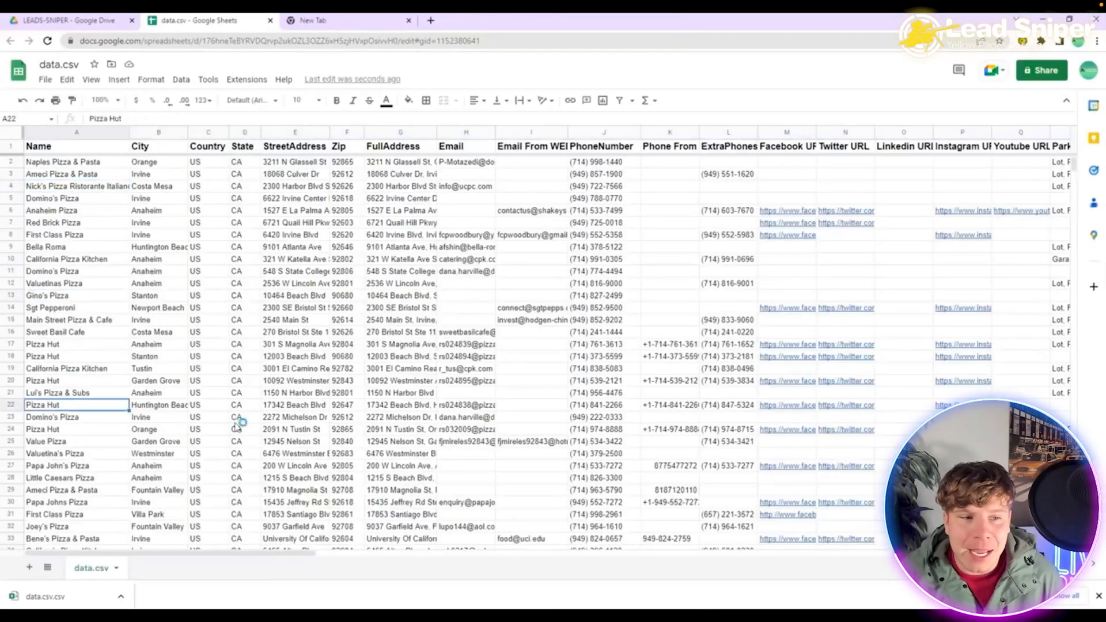
- Browse the first lead sheet's columns and rows, including the first lead's address
{"action": "left_click", "coordinate": [604, 441]}
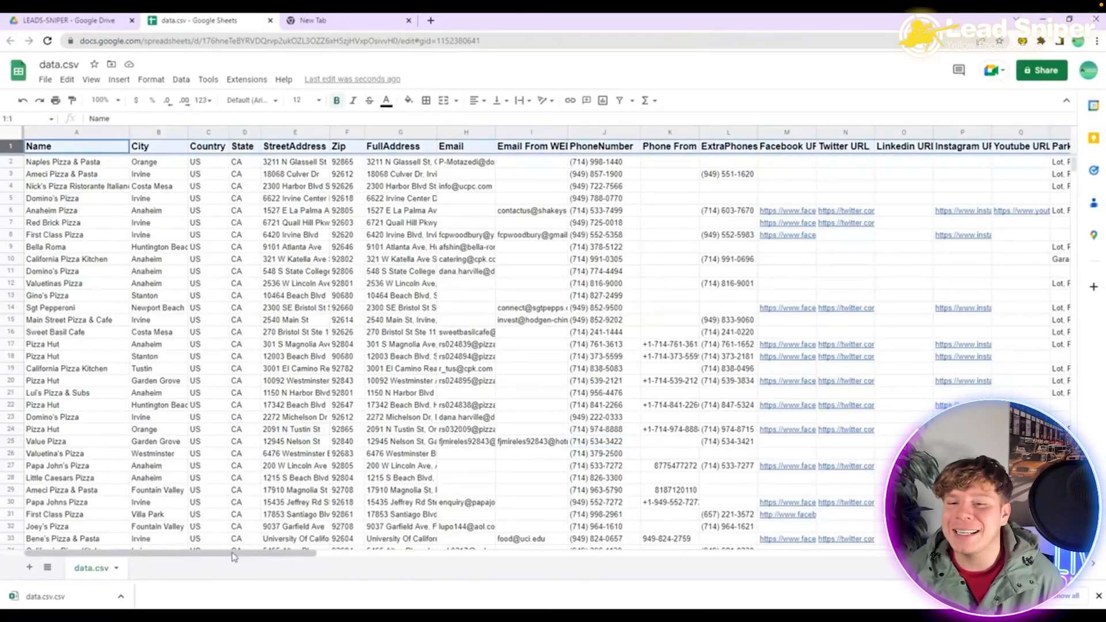
{"action": "scroll", "scroll_direction": "right", "scroll_amount": 3}
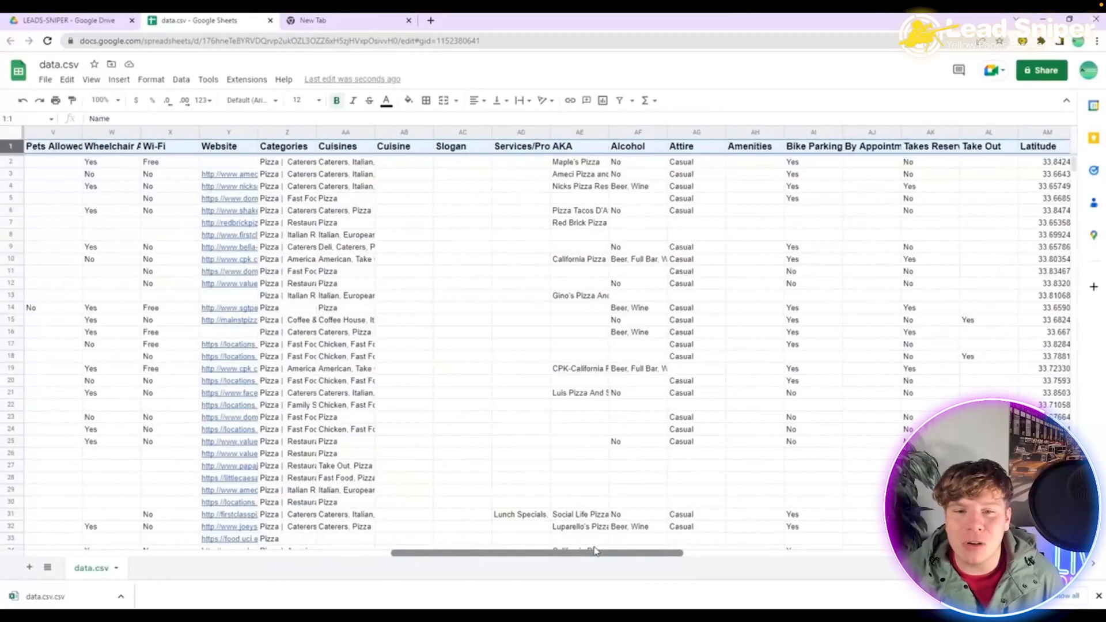
{"action": "scroll", "scroll_direction": "right", "scroll_amount": 3}
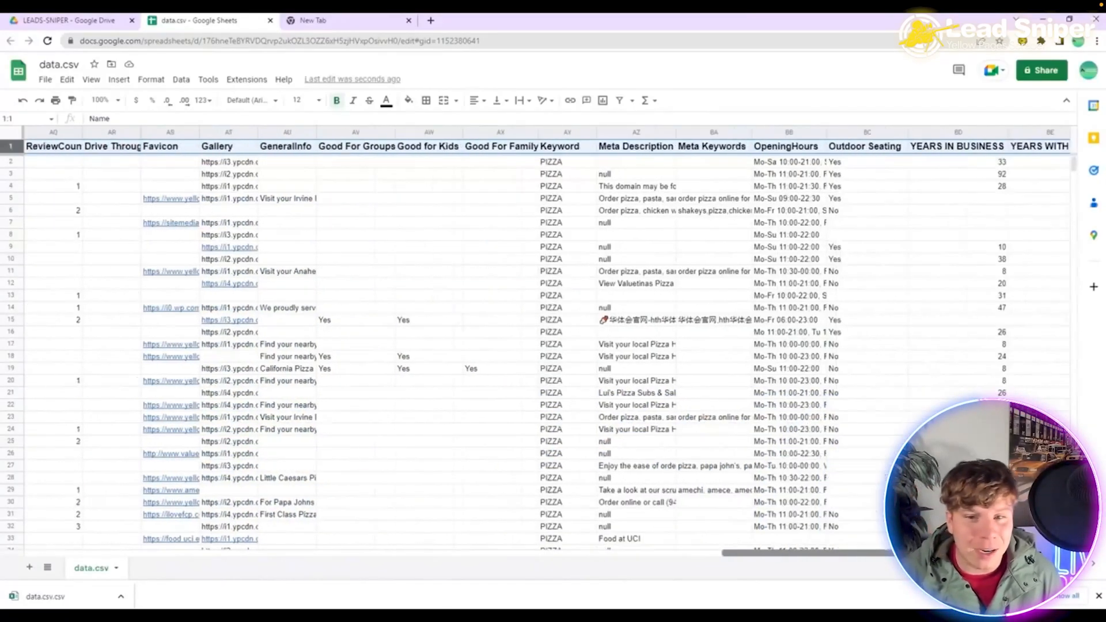
{"action": "scroll", "scroll_direction": "left", "scroll_amount": 3}
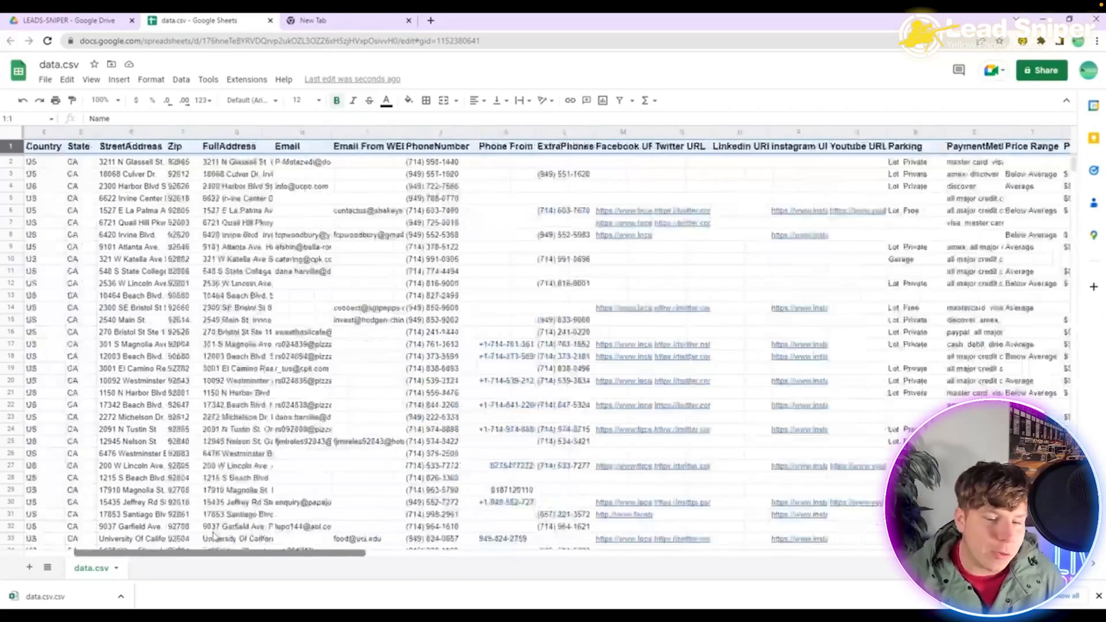
{"action": "left_click", "coordinate": [669, 222]}
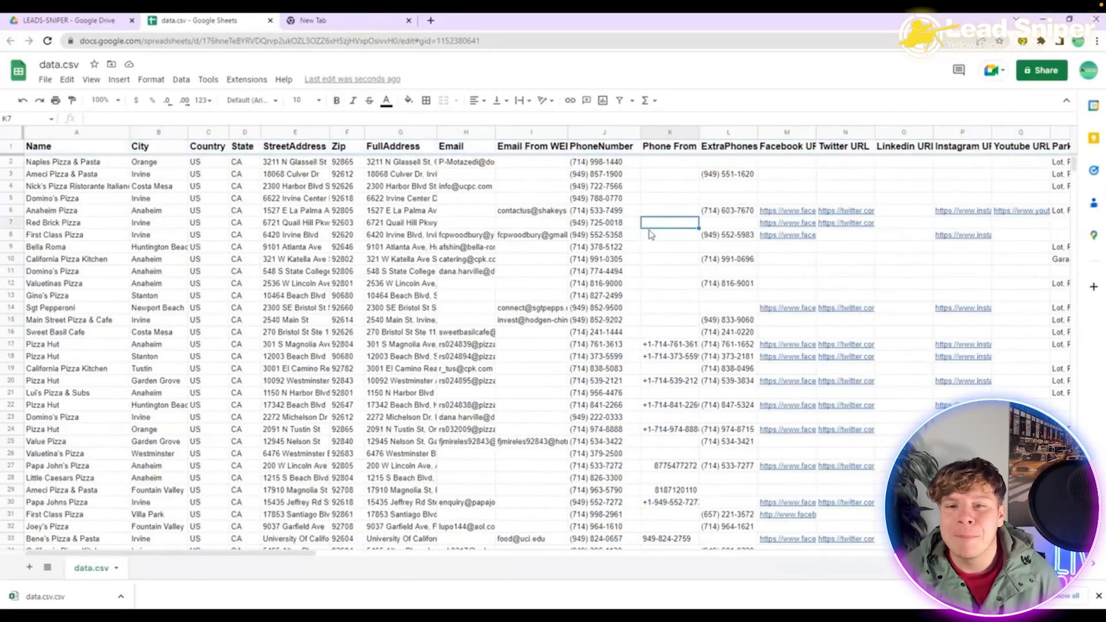
{"action": "left_click", "coordinate": [400, 161]}
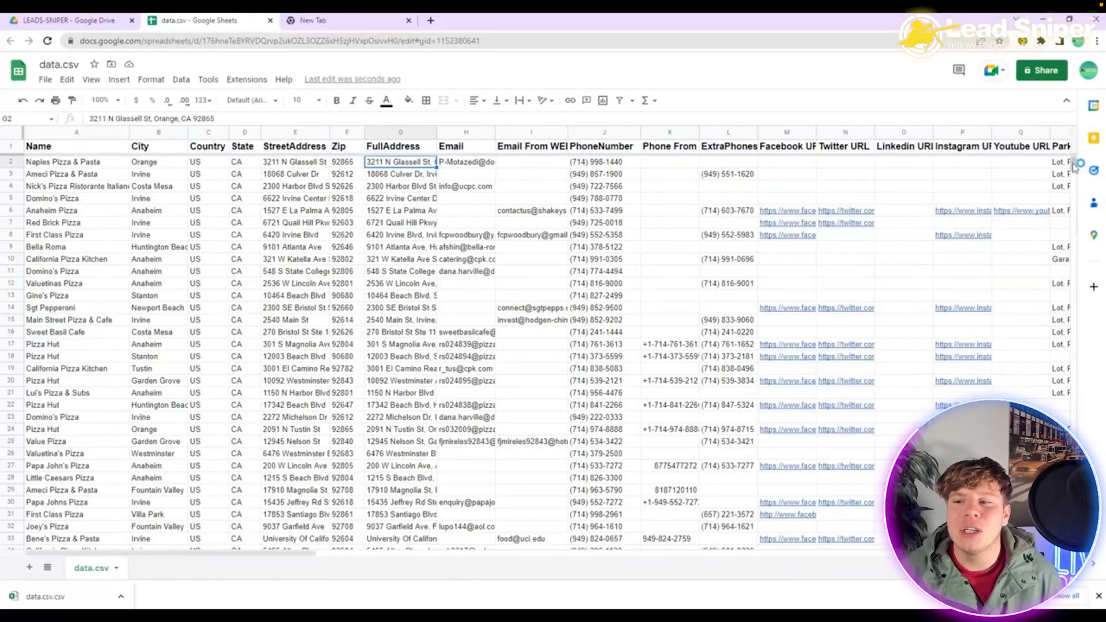
{"action": "scroll", "scroll_direction": "down", "scroll_amount": 3}
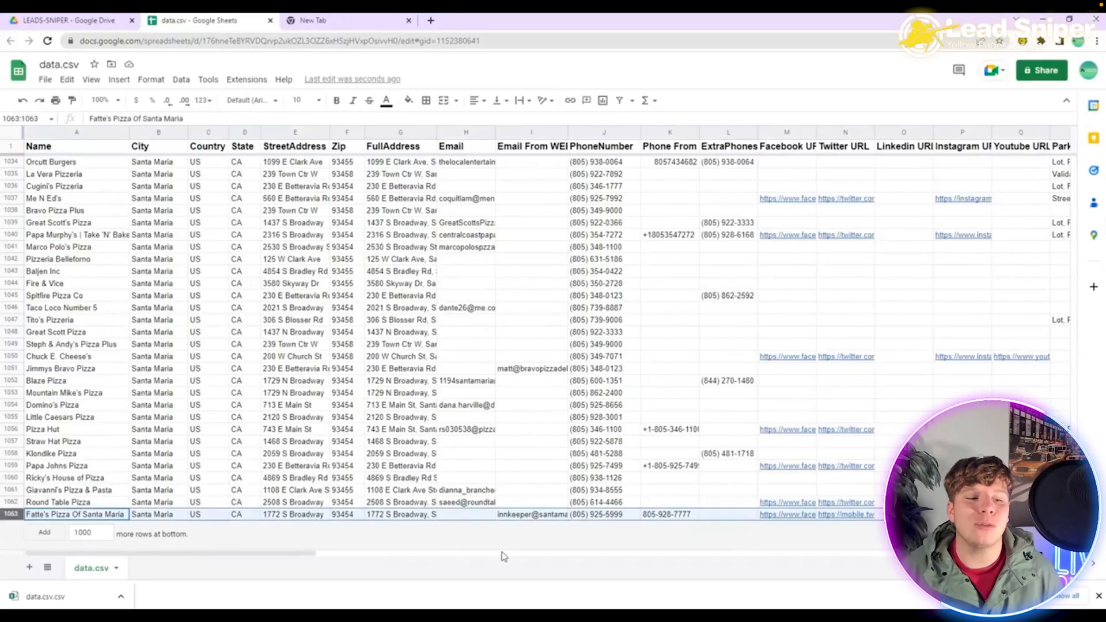
{"action": "scroll", "scroll_direction": "up", "scroll_amount": 3}
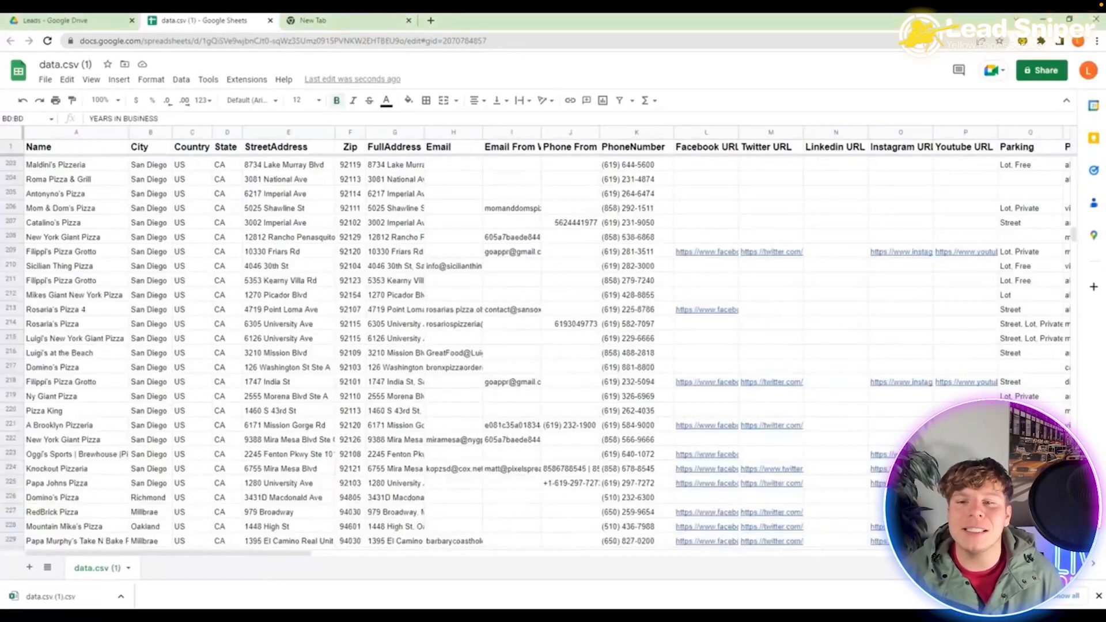
- Review the data.csv (1) sheet and follow RedBrick Pizza's Facebook link
{"action": "left_click", "coordinate": [350, 439]}
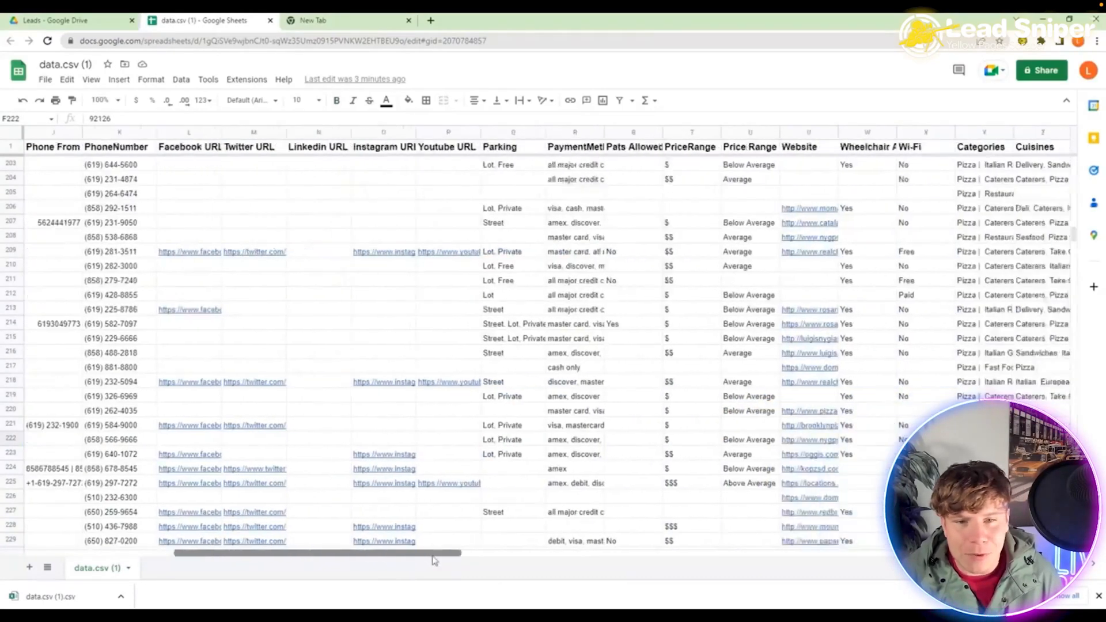
{"action": "scroll", "scroll_direction": "down", "scroll_amount": 3}
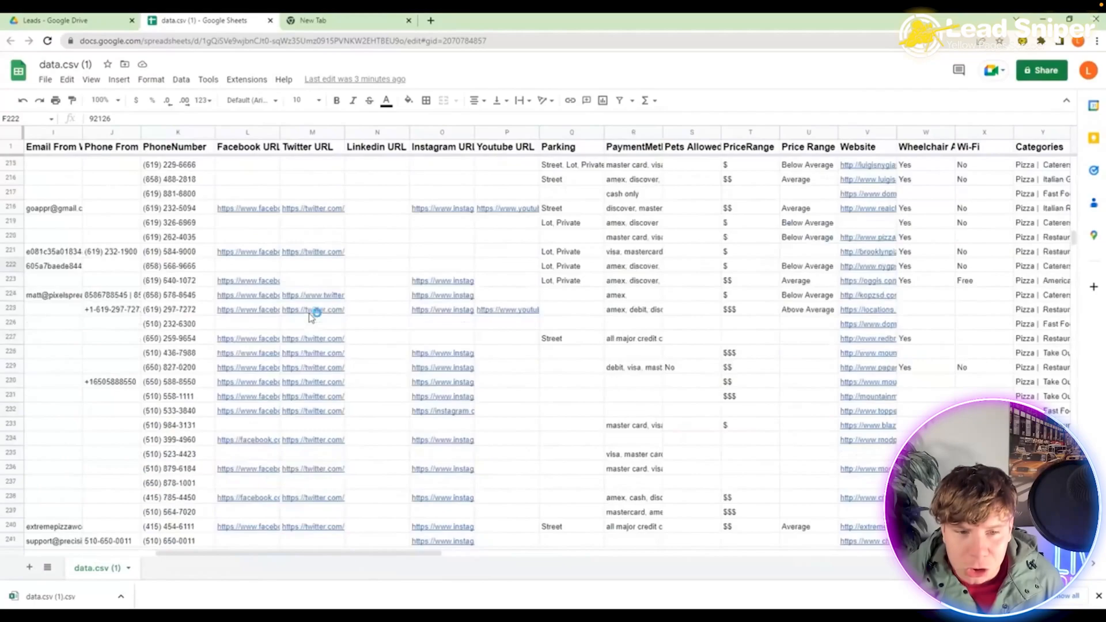
{"action": "left_click", "coordinate": [248, 338]}
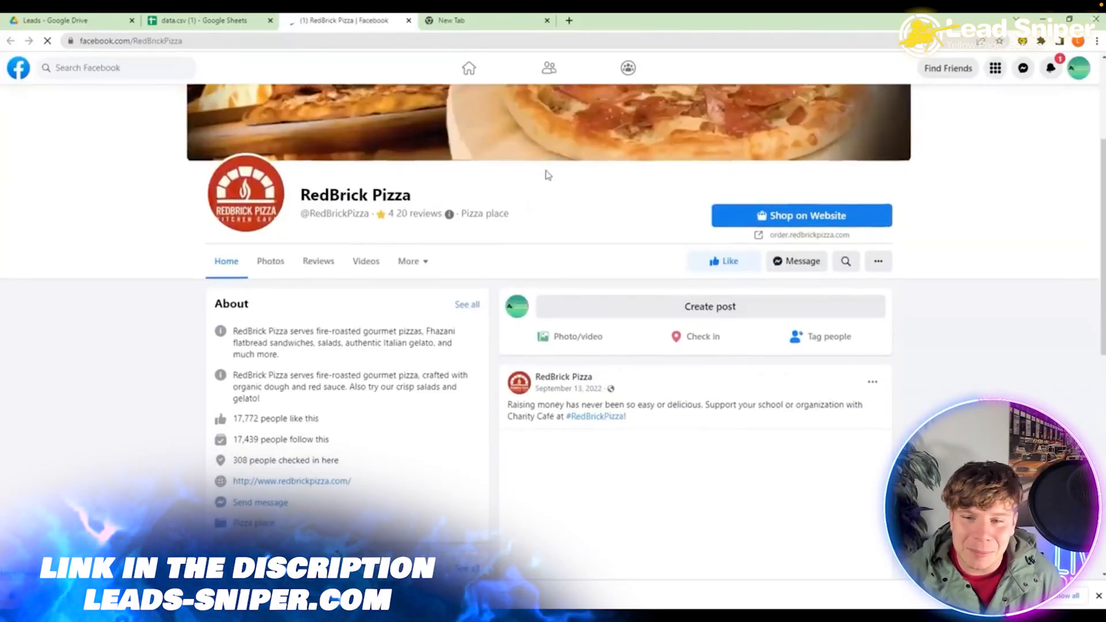
- Check the RedBrick Pizza Facebook page, then go back to the lead spreadsheet
{"action": "scroll", "scroll_direction": "up", "scroll_amount": 3}
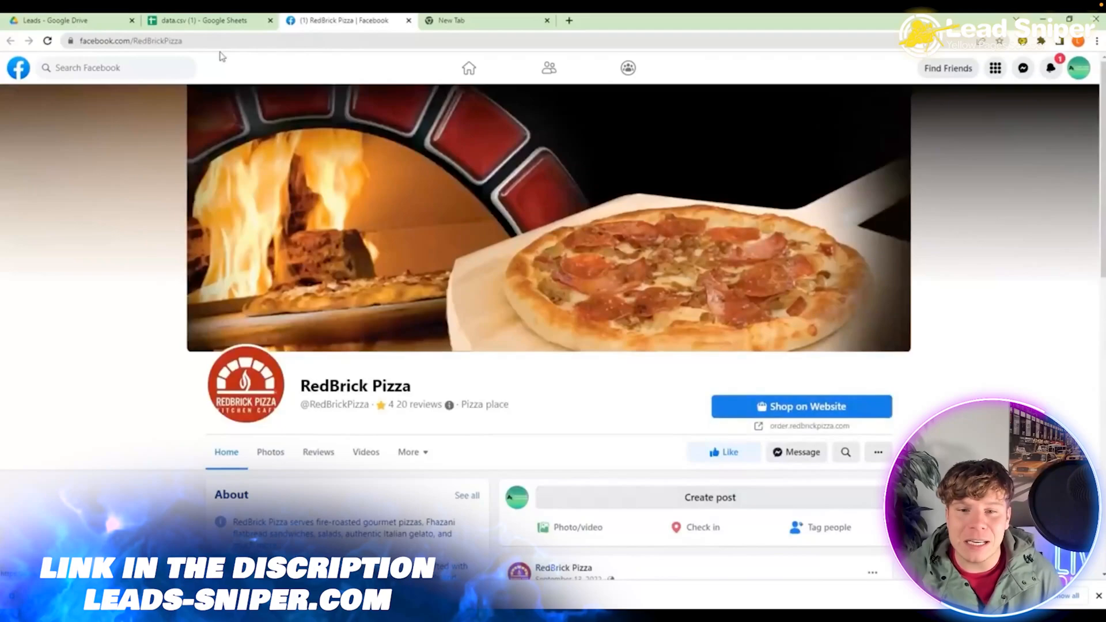
{"action": "left_click", "coordinate": [205, 20]}
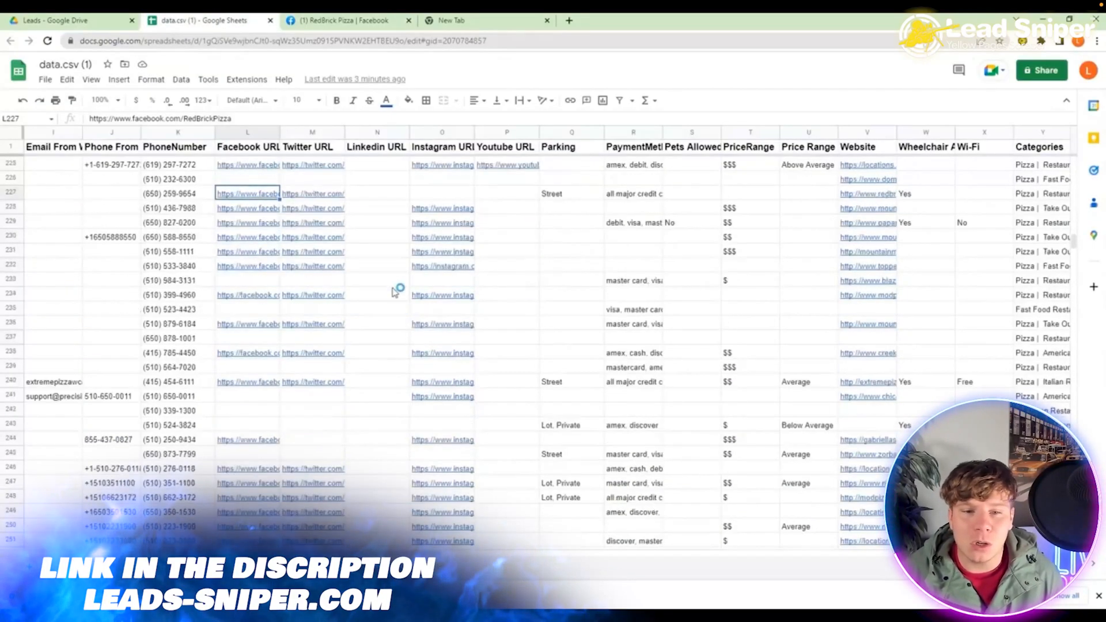
{"action": "scroll", "scroll_direction": "down", "scroll_amount": 3}
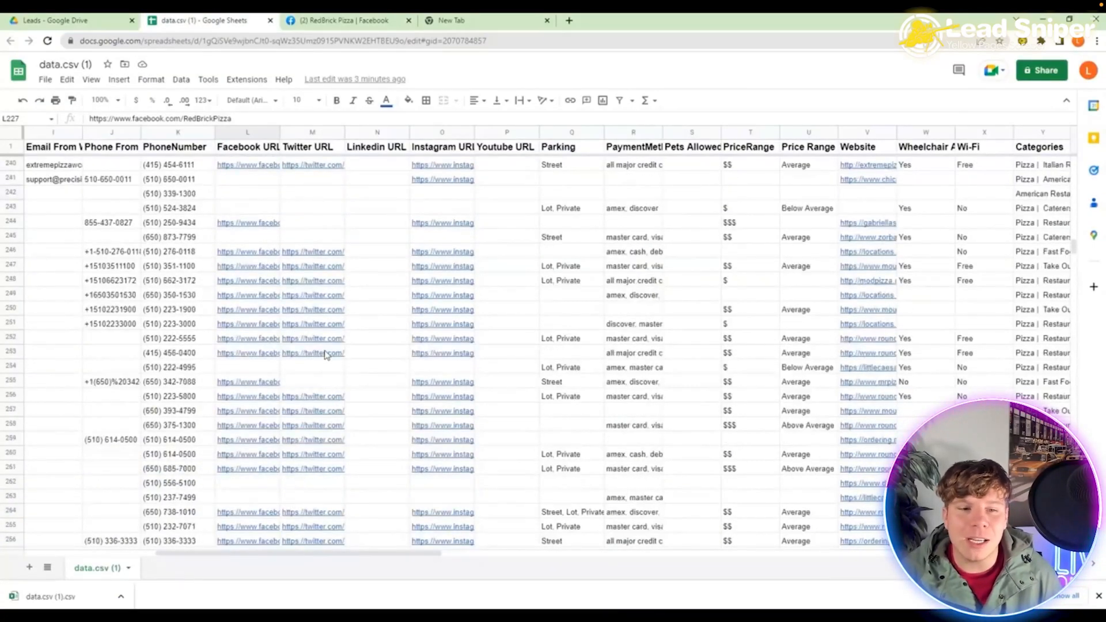
- Open Round Table Pizza's Twitter profile from the sheet, then return to Sheets
{"action": "left_click", "coordinate": [311, 353]}
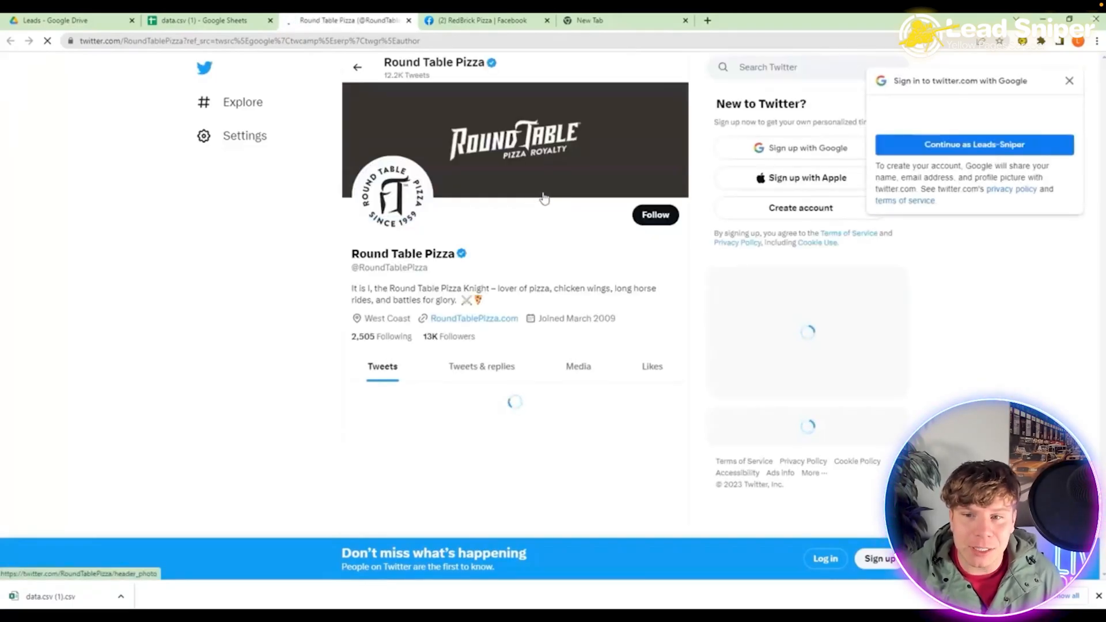
{"action": "scroll", "scroll_direction": "down", "scroll_amount": 3}
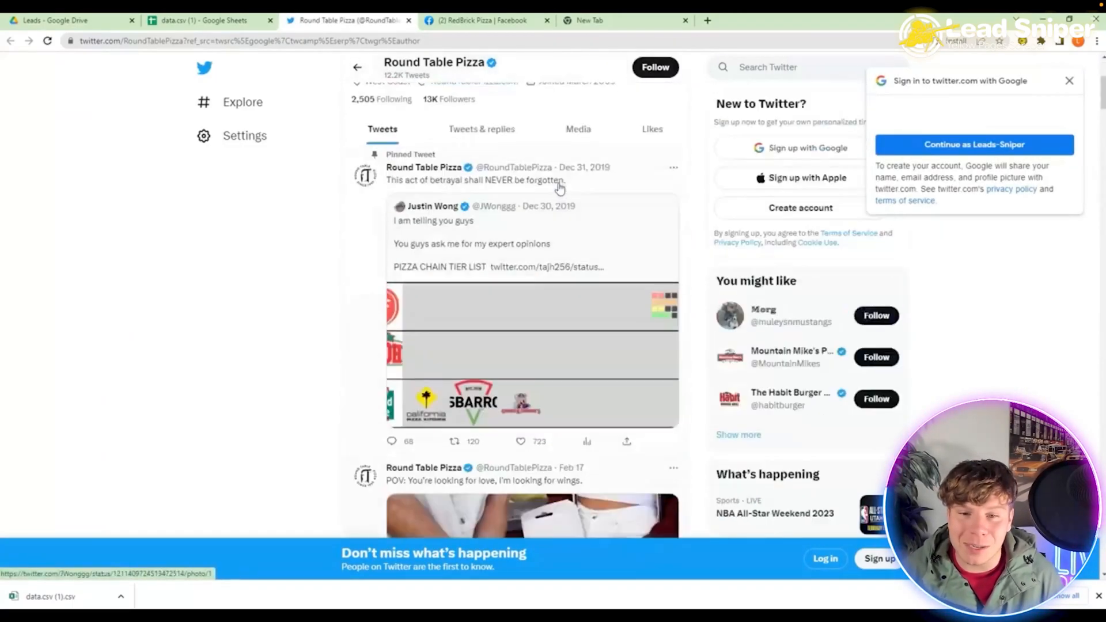
{"action": "left_click", "coordinate": [205, 20]}
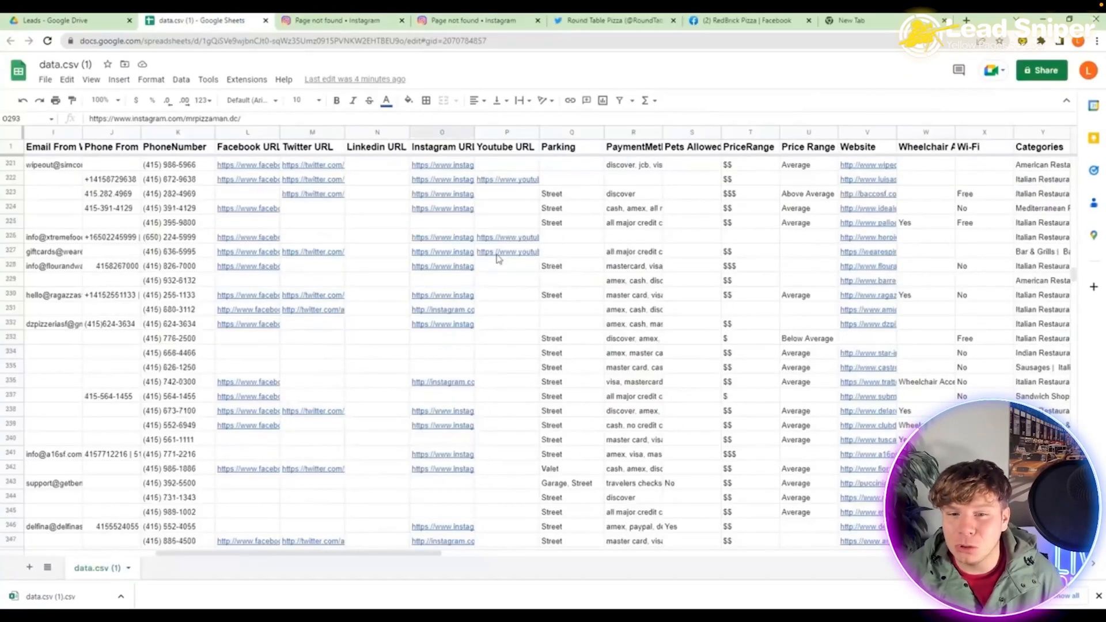